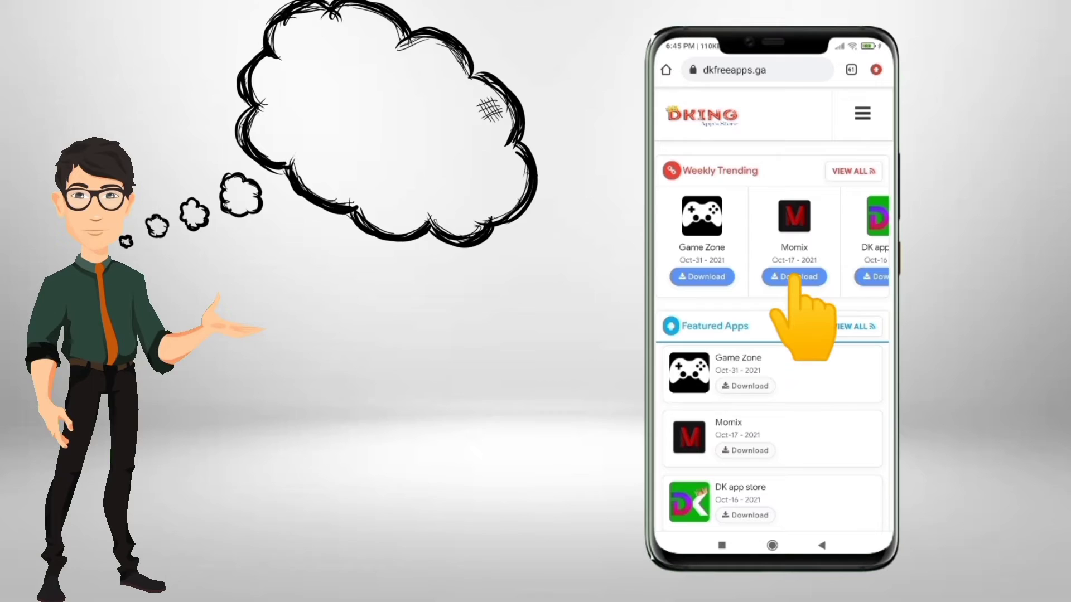
Download the Momix APK from the Weekly Trending section on dkfreeapps.ga
{"action": "left_click", "coordinate": [793, 277]}
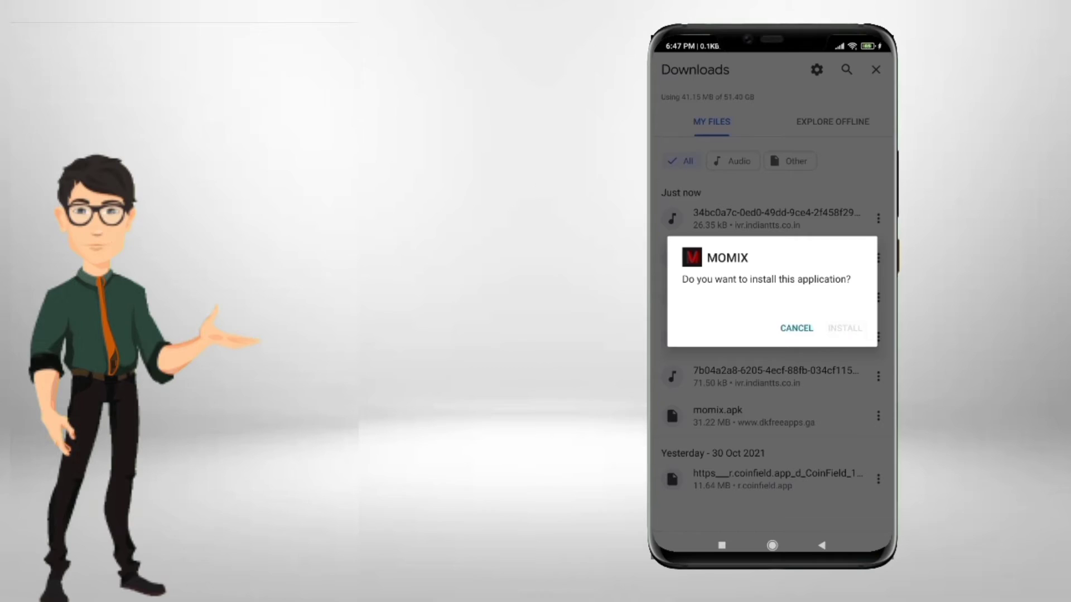
Install momix.apk and launch Momix to its sign-up screen
{"action": "left_click", "coordinate": [844, 328]}
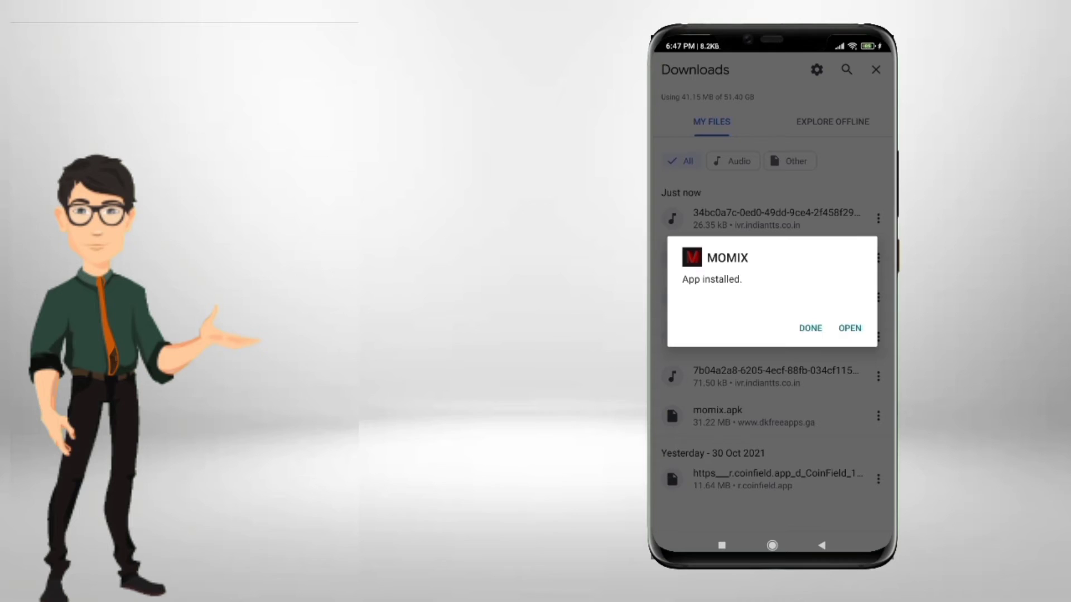
{"action": "left_click", "coordinate": [849, 328]}
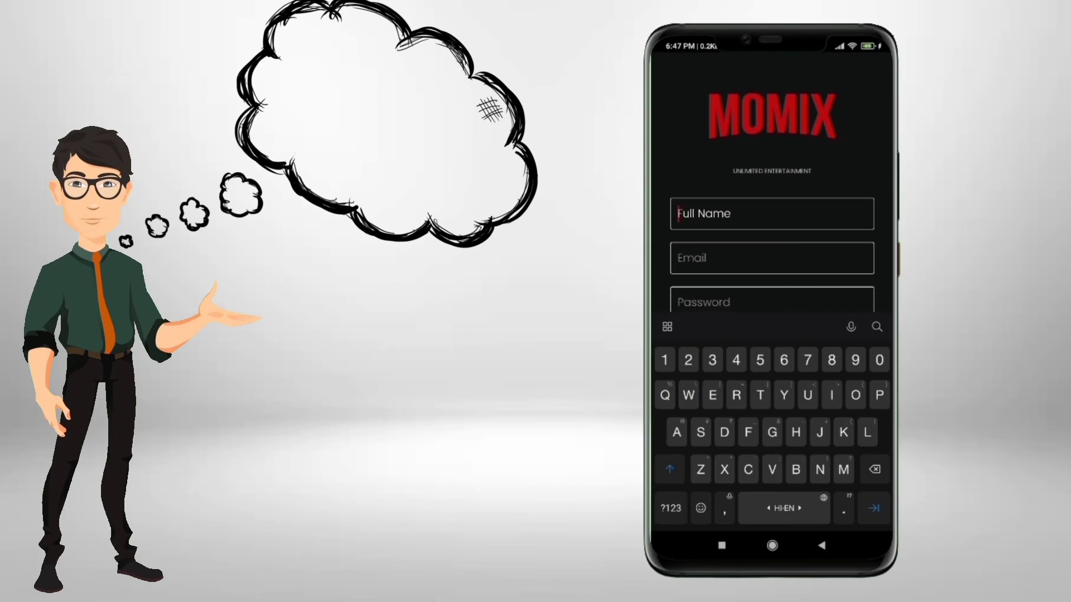
{"action": "type", "text": "xxxx@gmail.com"}
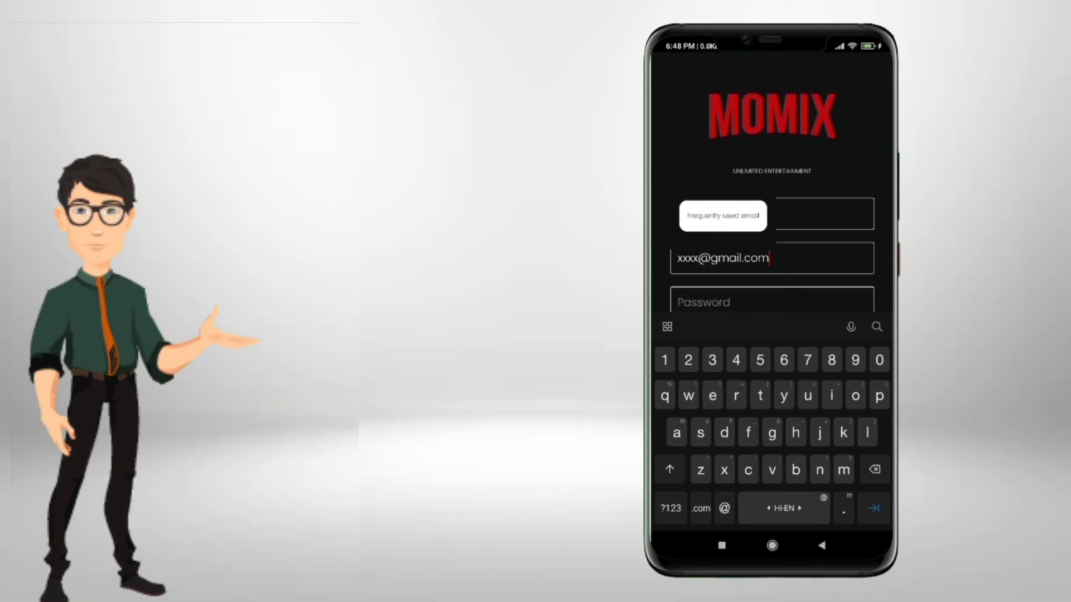